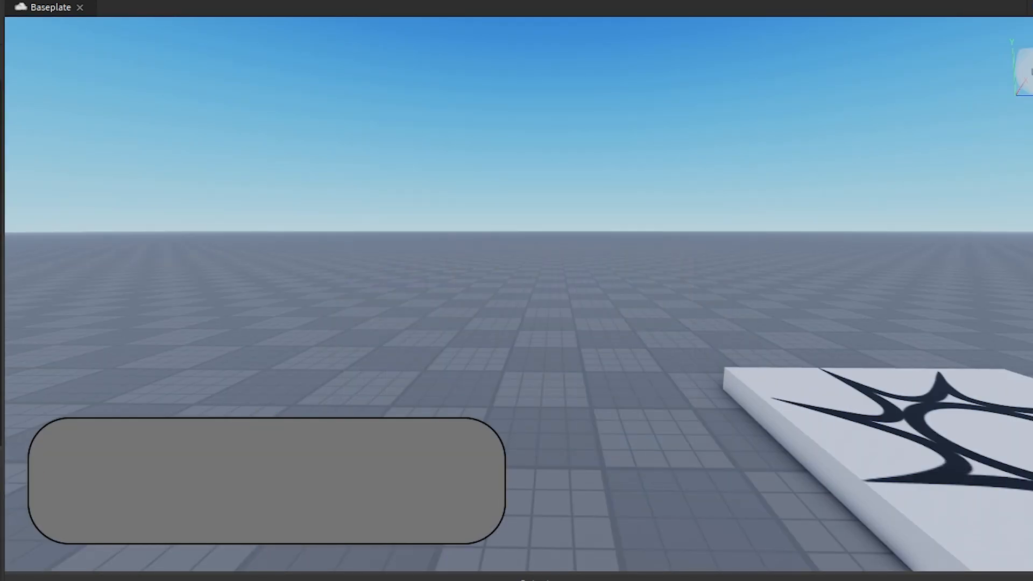
Step: Select the TextLabel with a UICorner child under StarterGui > ScreenGui > Frame
type("dwadwadaw")
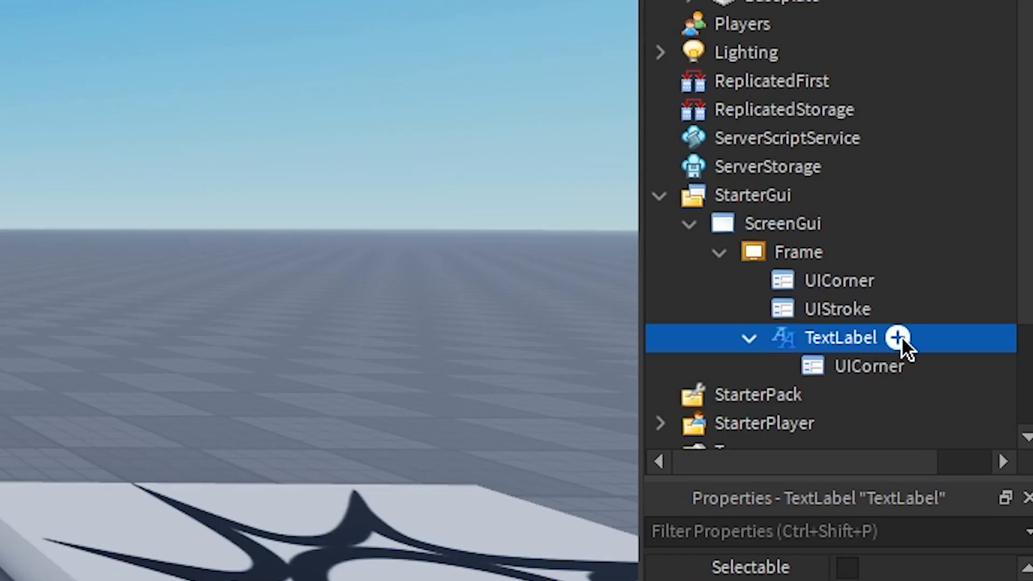
Step: Add a LocalScript to the TextLabel and declare typewrite(object, text, length)
left_click(897, 338)
type("w")
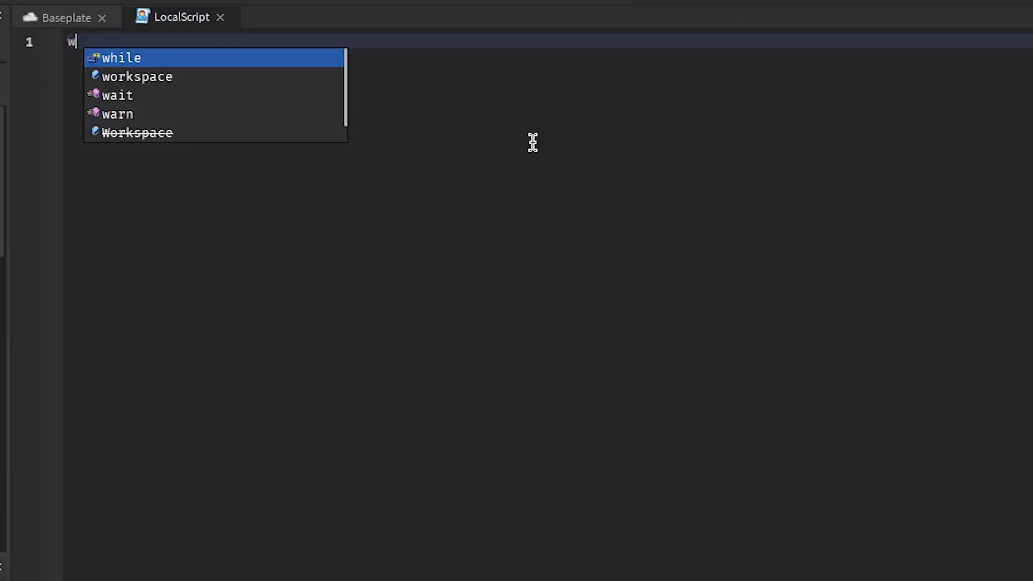
left_click(112, 95)
type("local function")
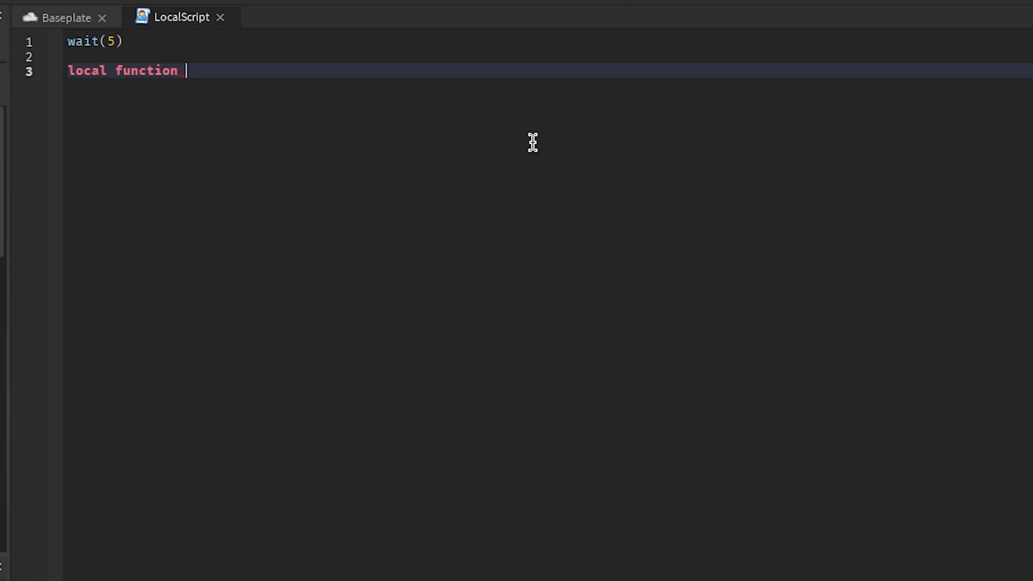
mouse_move(195, 46)
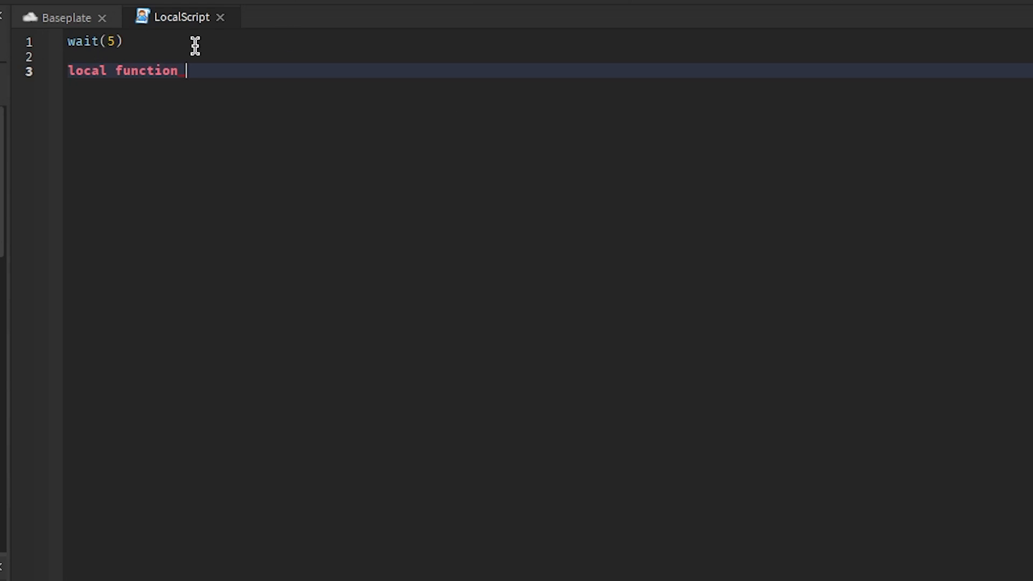
type("ty")
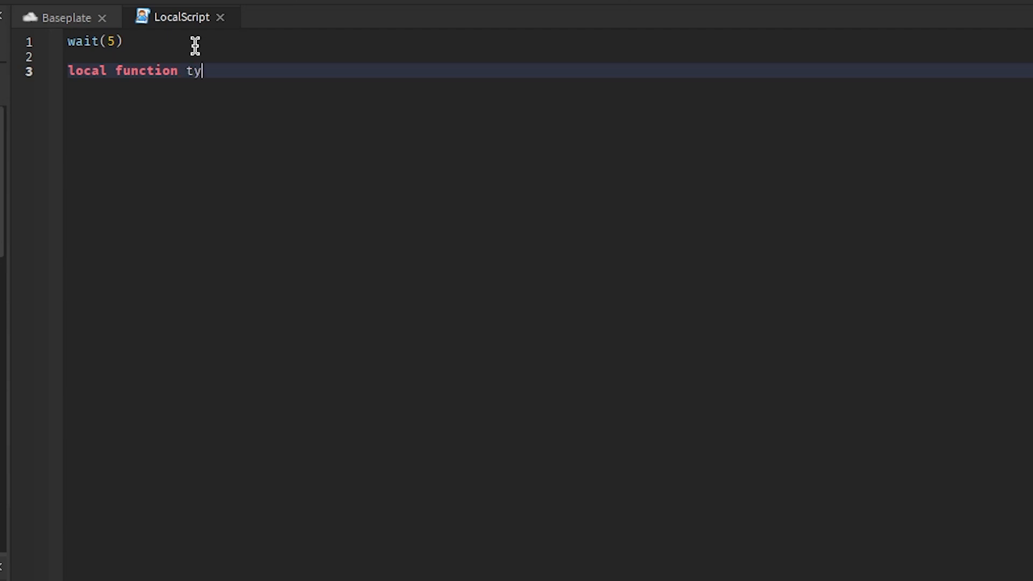
type("pewrite(")
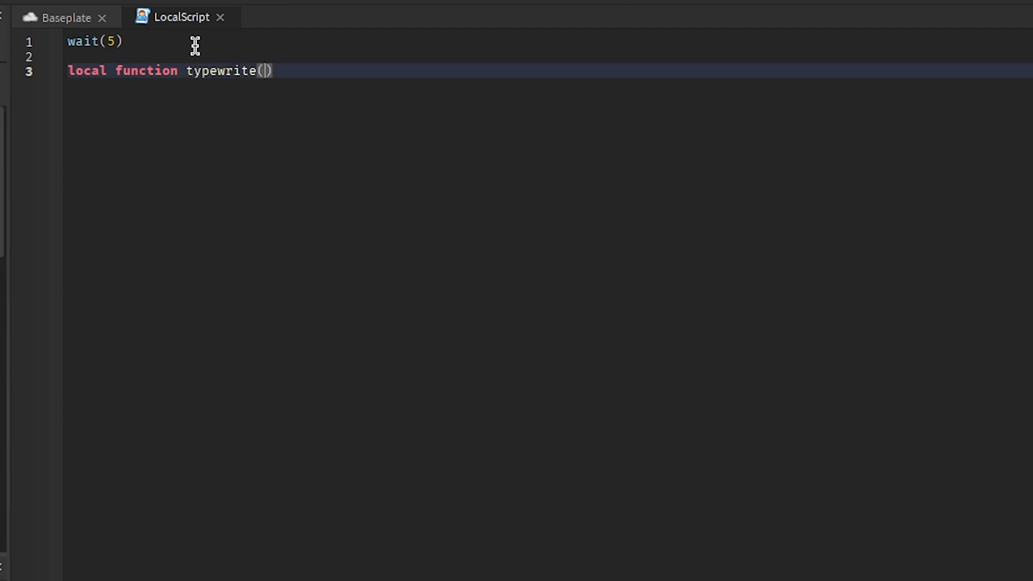
type("object,text,")
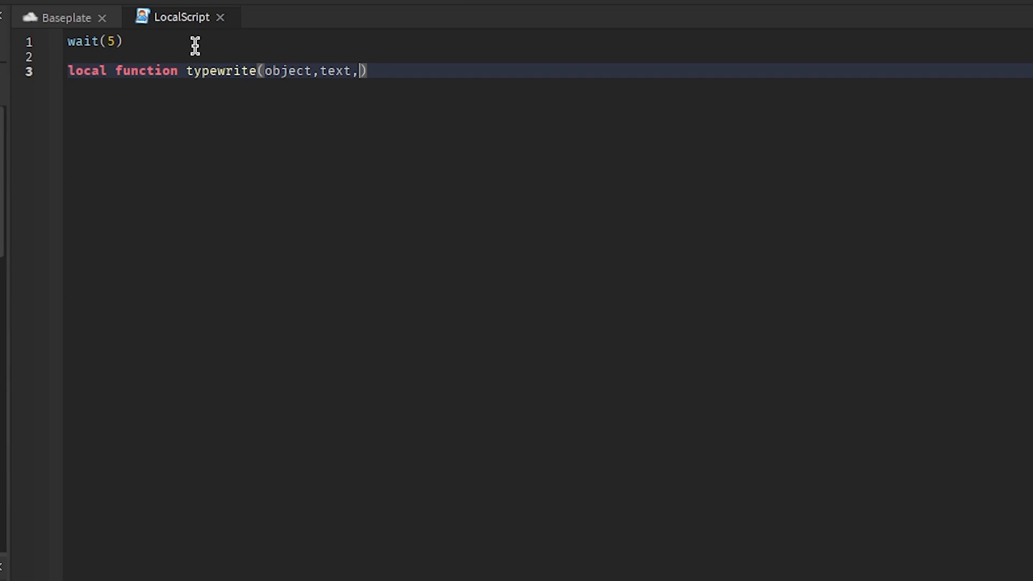
type("length")
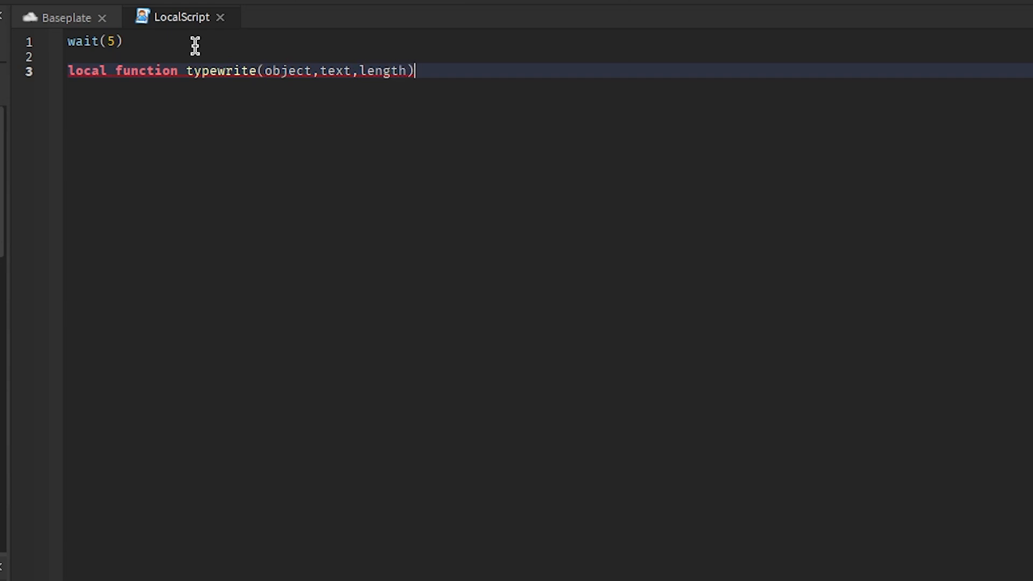
Step: Write the loop body: for i = 1, #text, setting object.Text to string.sub(text, 1, i)
key("Enter")
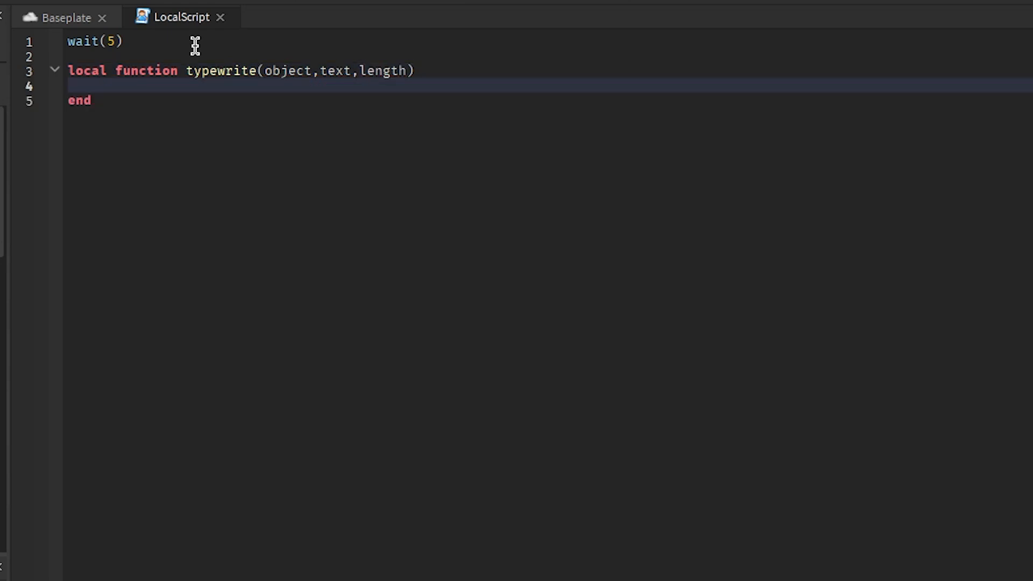
type("for i = 1")
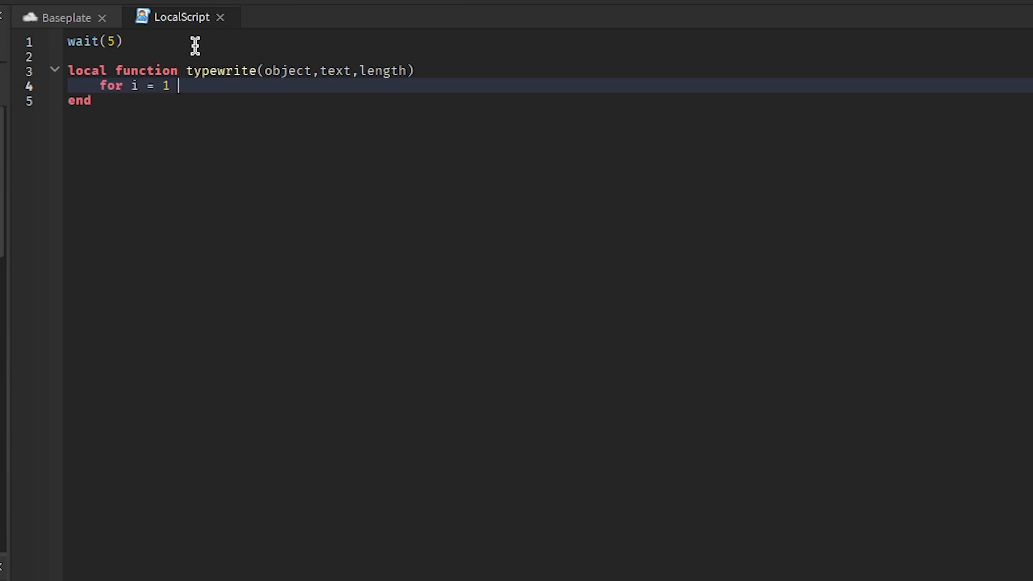
type(",#tex")
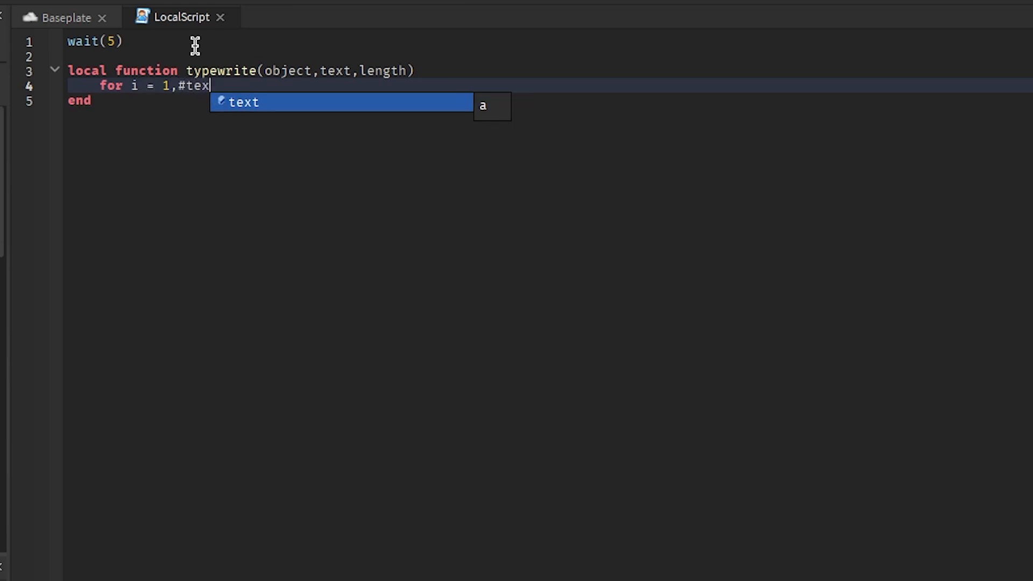
type("t,1 d")
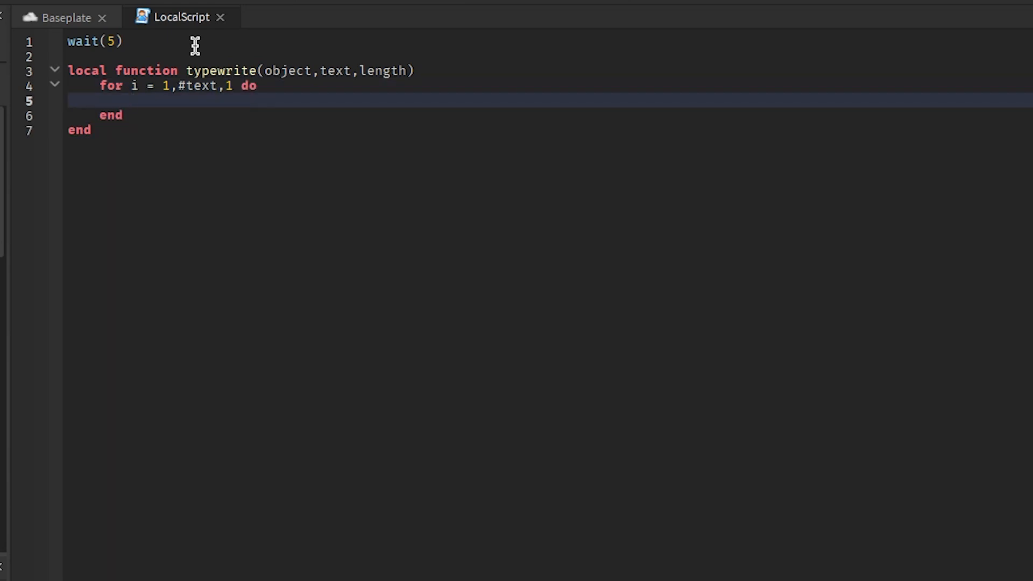
type("object.")
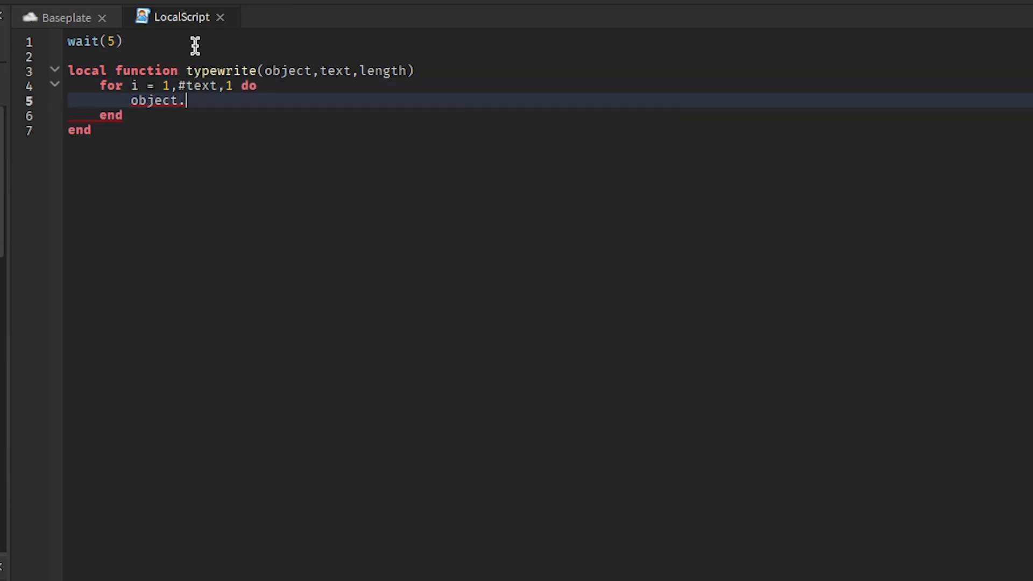
type("Tet")
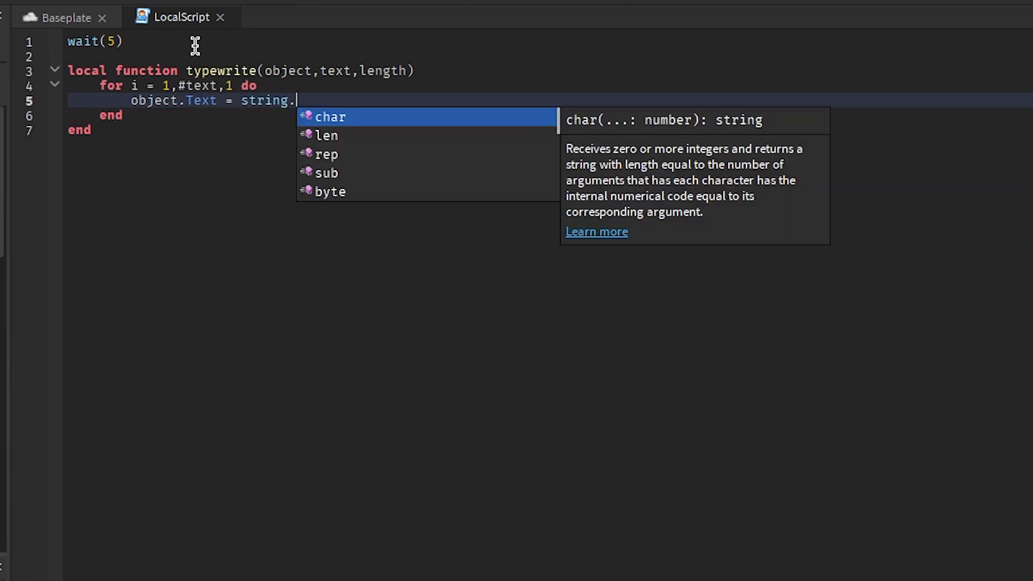
type("sub(t")
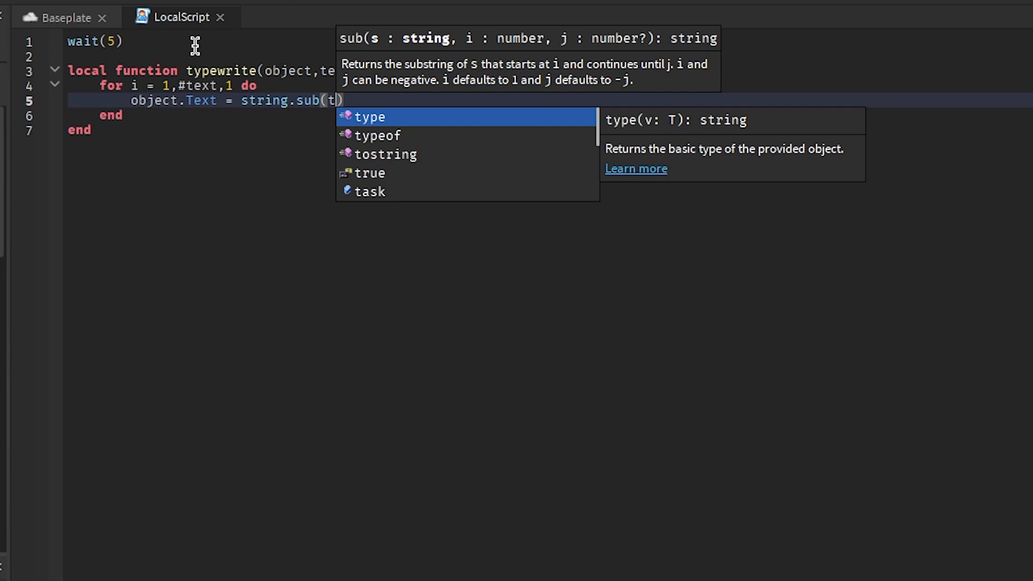
type("ext,1,i")
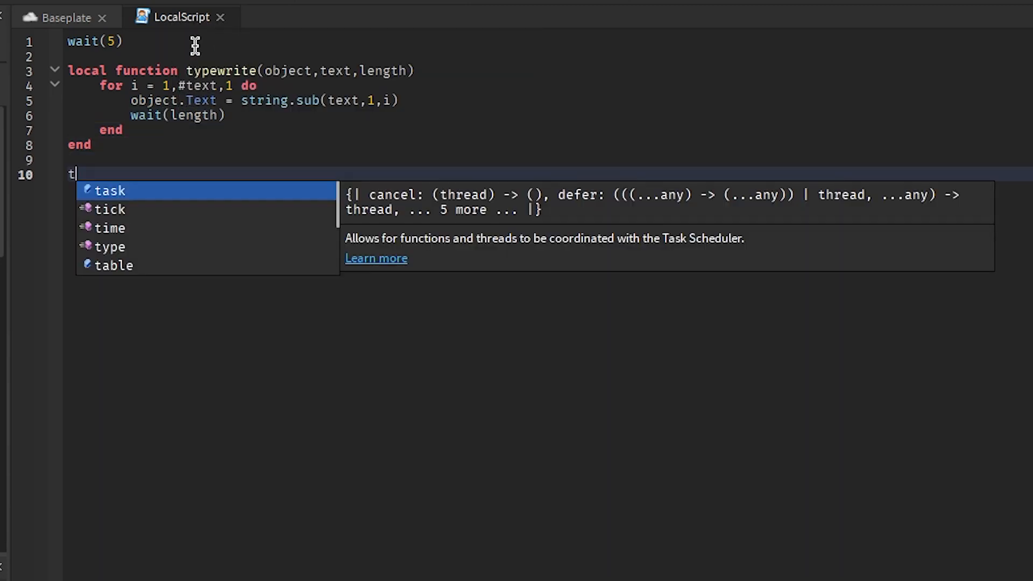
Step: Call typewrite(script.Parent, "subscribe to Stilwater NOW", 0.05) on line 10
type("ypewrite")
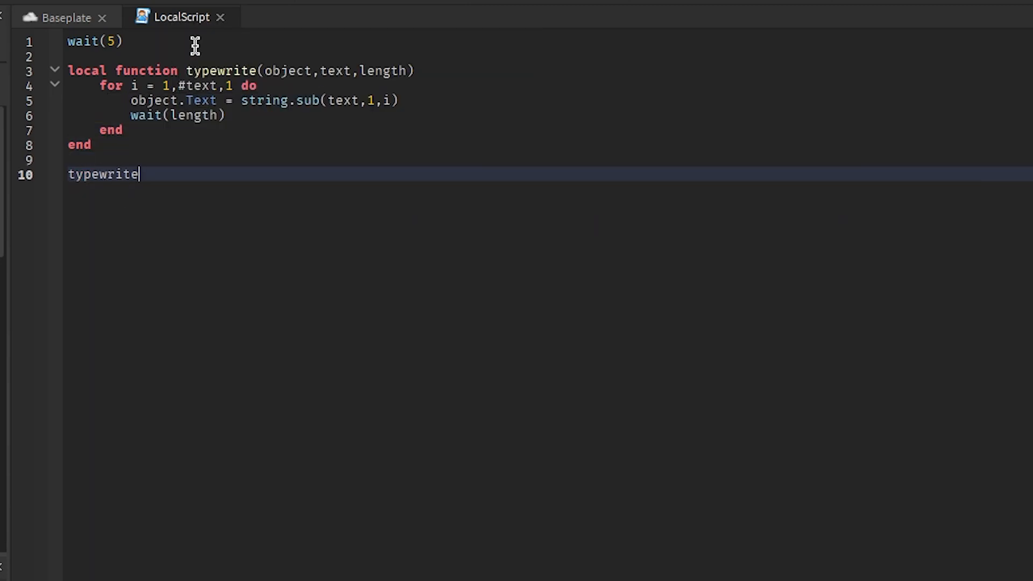
type("(")
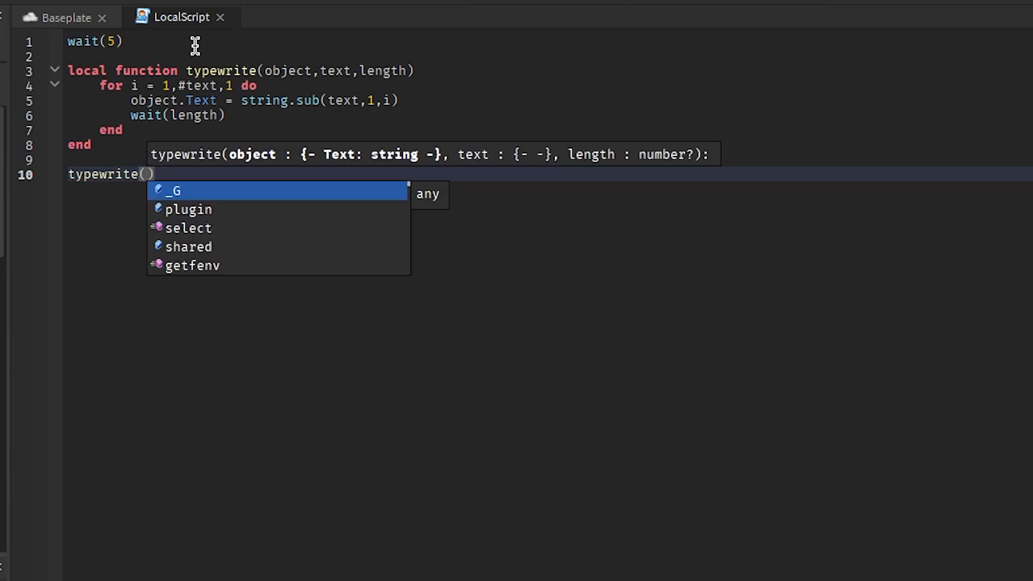
type("script.Parent")
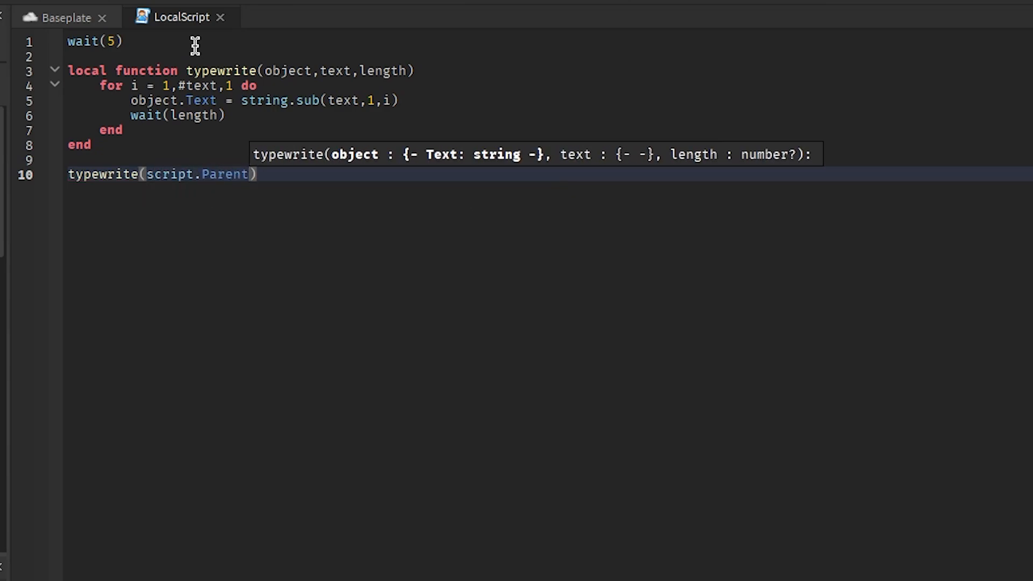
type(",")
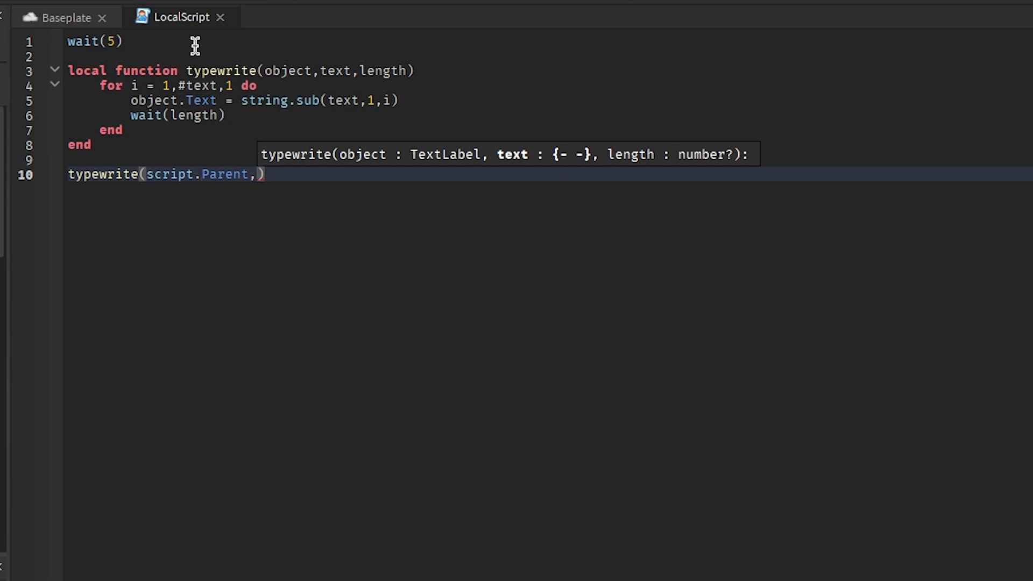
type("\"s")
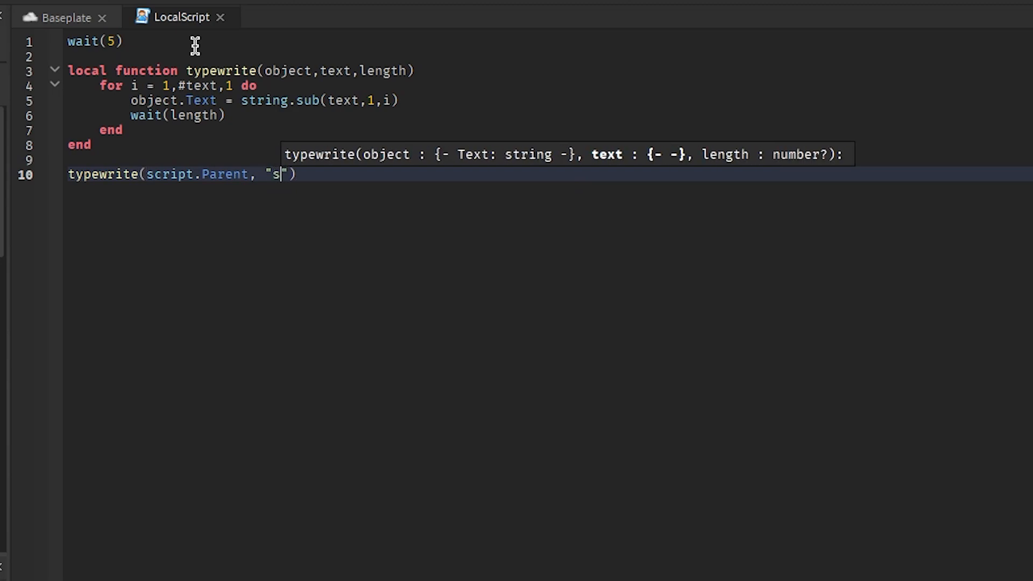
type("ubscribe to")
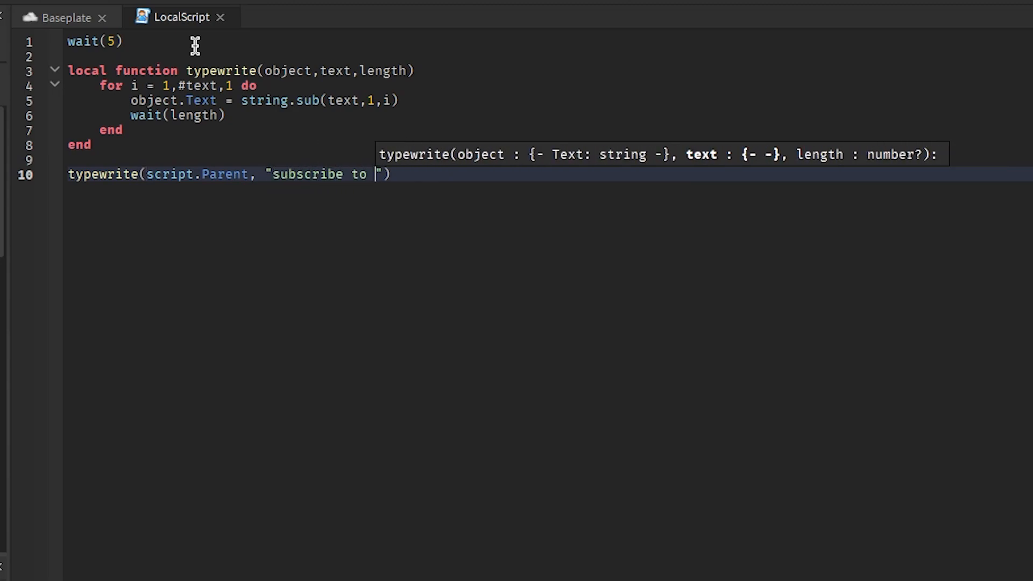
type("Stilwater NOW")
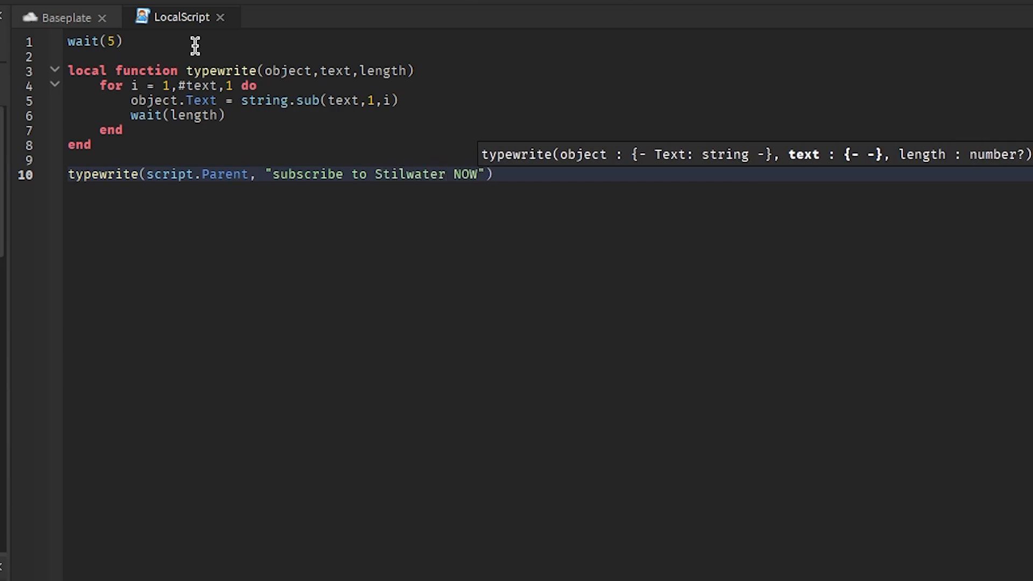
type(",")
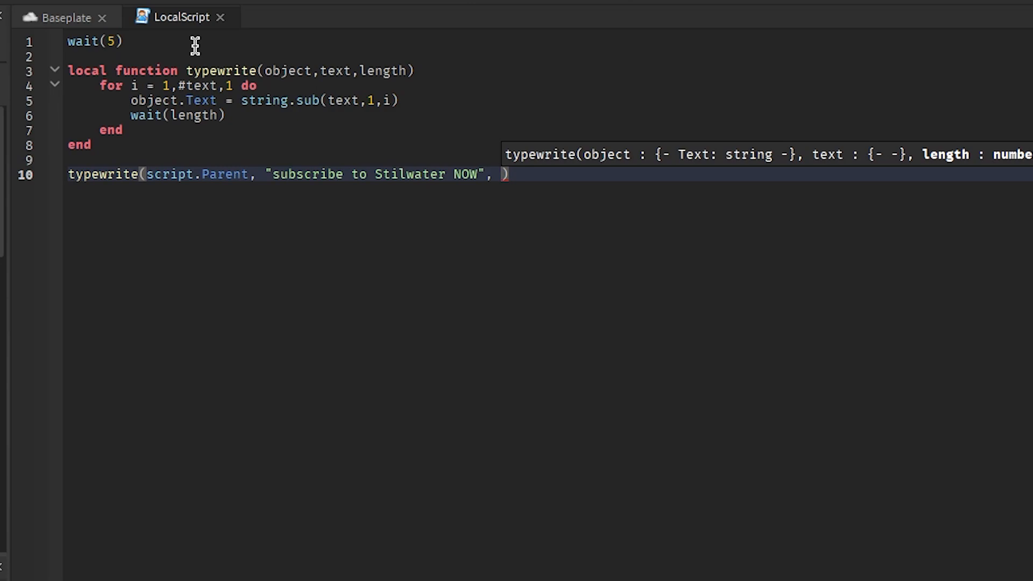
type("0.05")
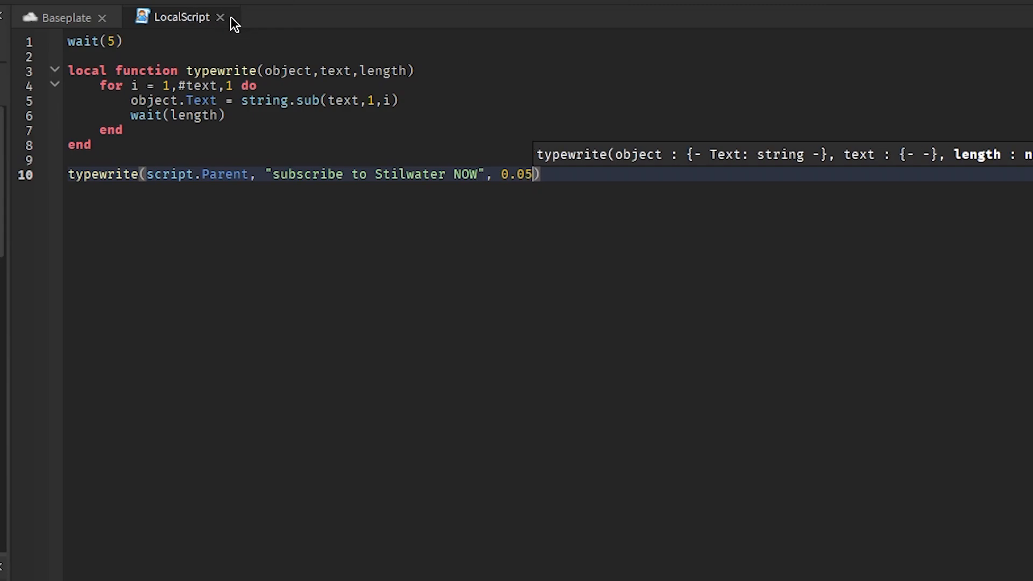
Step: Playtest the game, watch the label type out 'subscribe to…', then stop the test
left_click(65, 18)
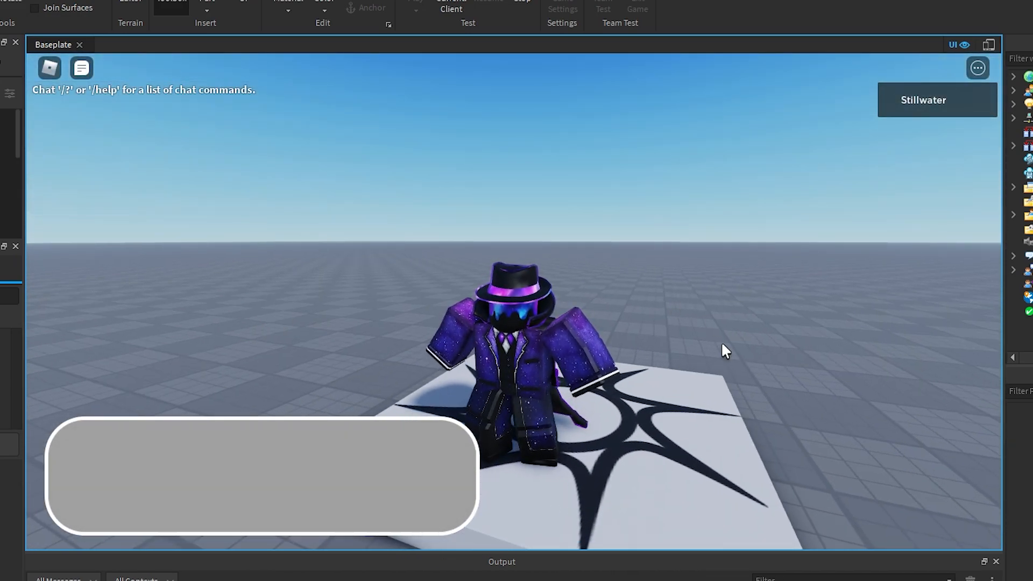
type("subscribe t")
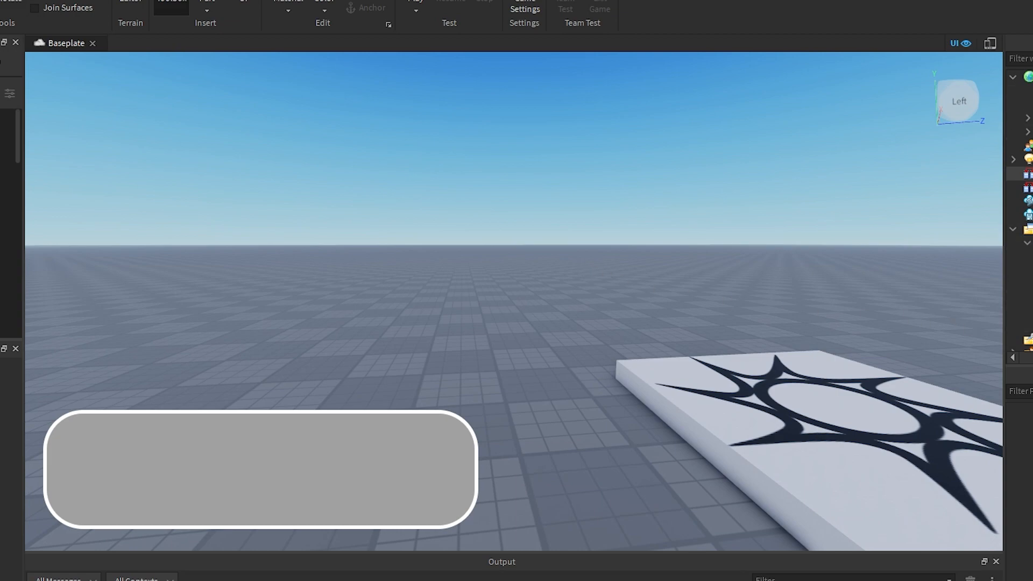
left_click(182, 37)
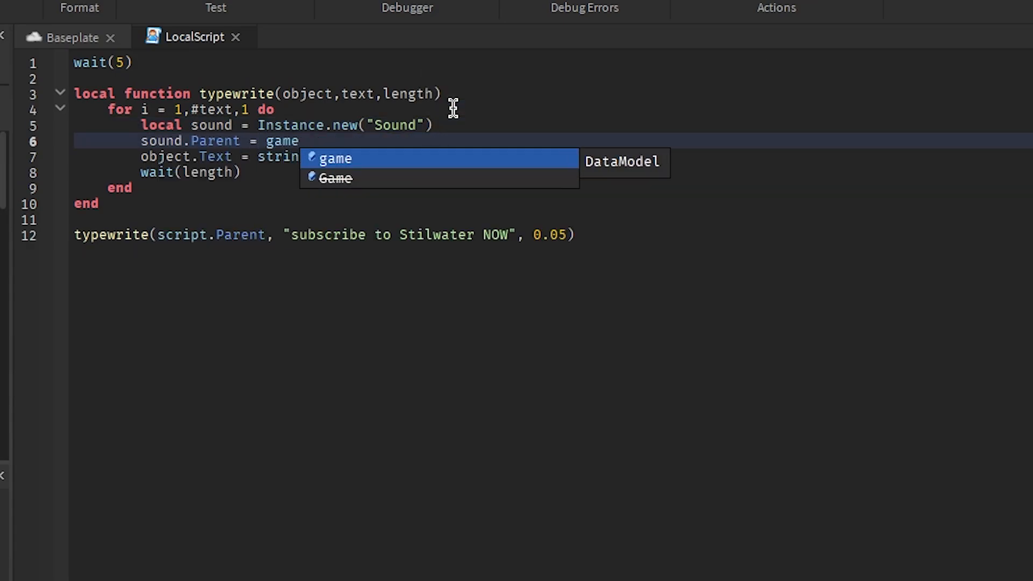
type(".Workspace")
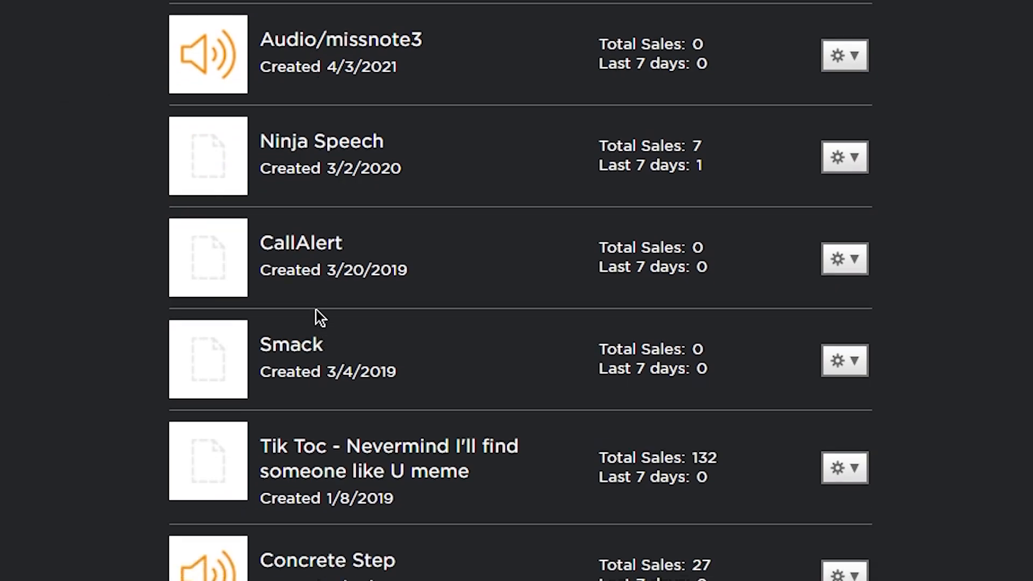
left_click(325, 559)
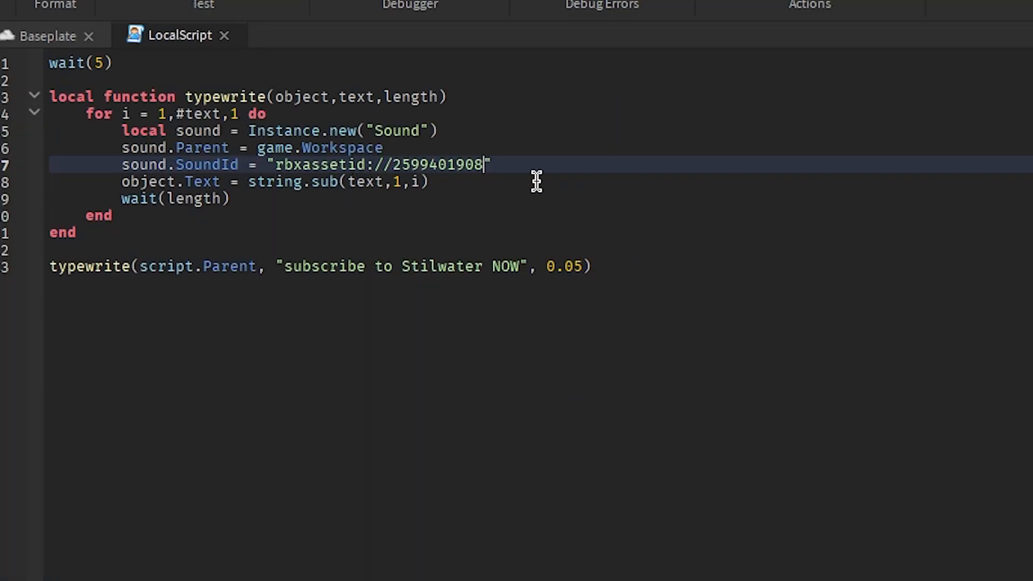
Step: Name each sound "DialogueSound", play it, and loop over Workspace children checking v.Name
type("sound.p")
type("for i,v in pairs)")
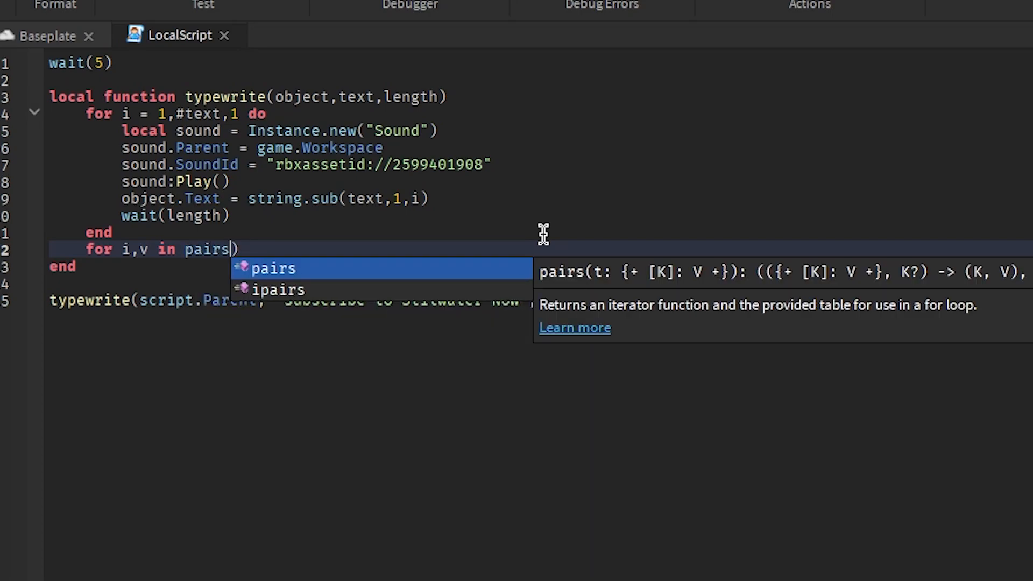
type("(game.Workspace;g")
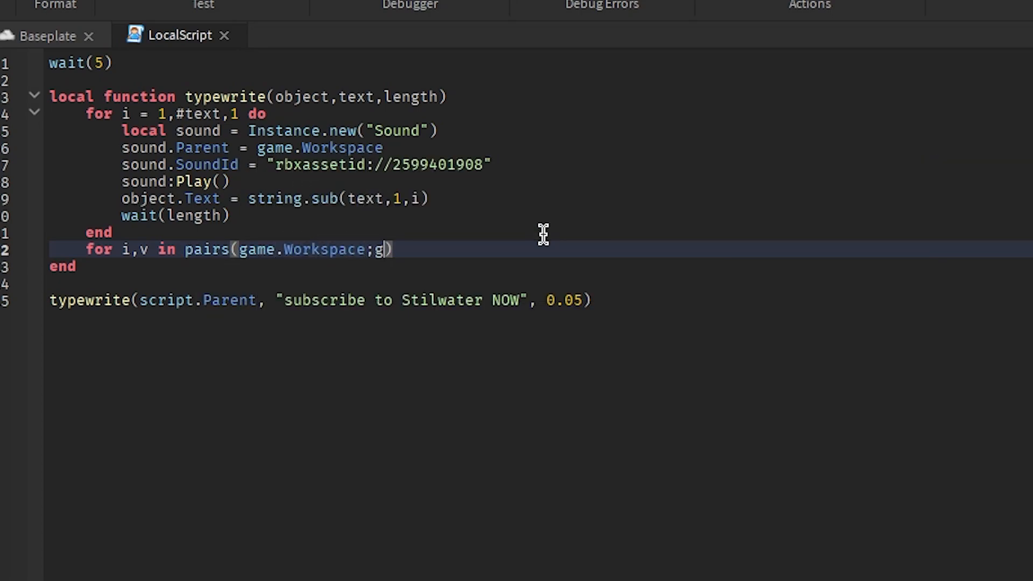
type(":GetChildren())")
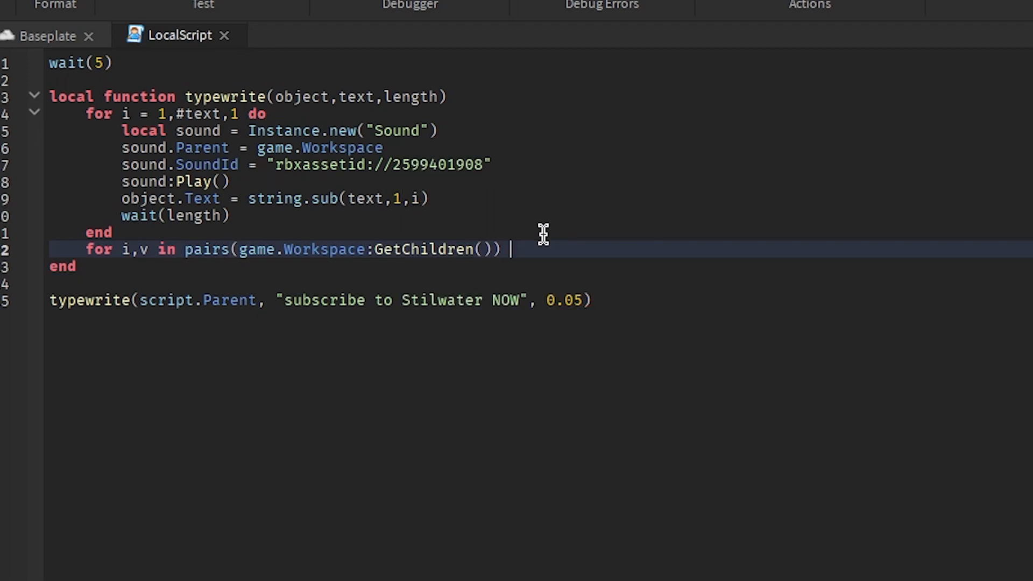
type("do")
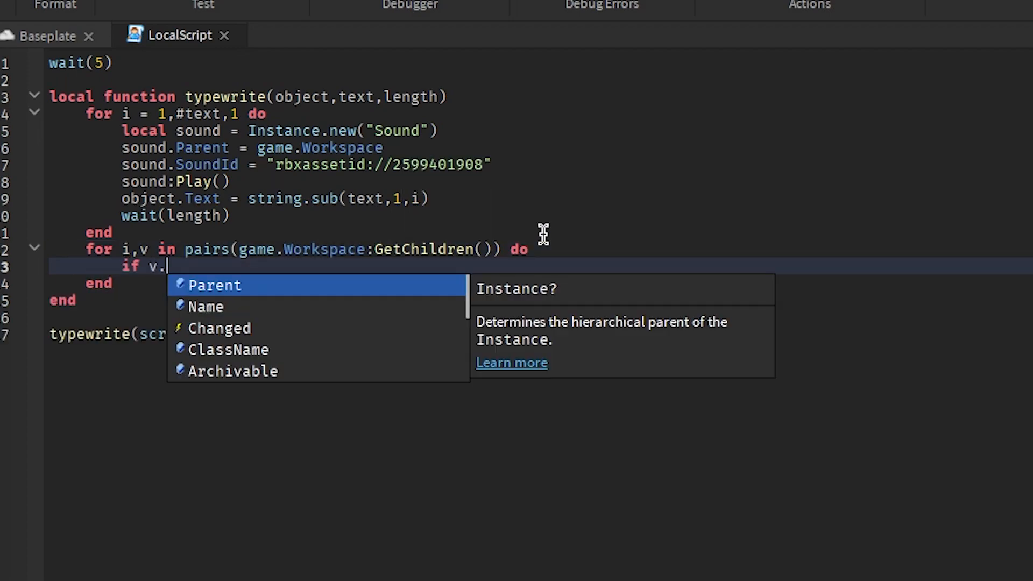
type("Name ==")
type("sound")
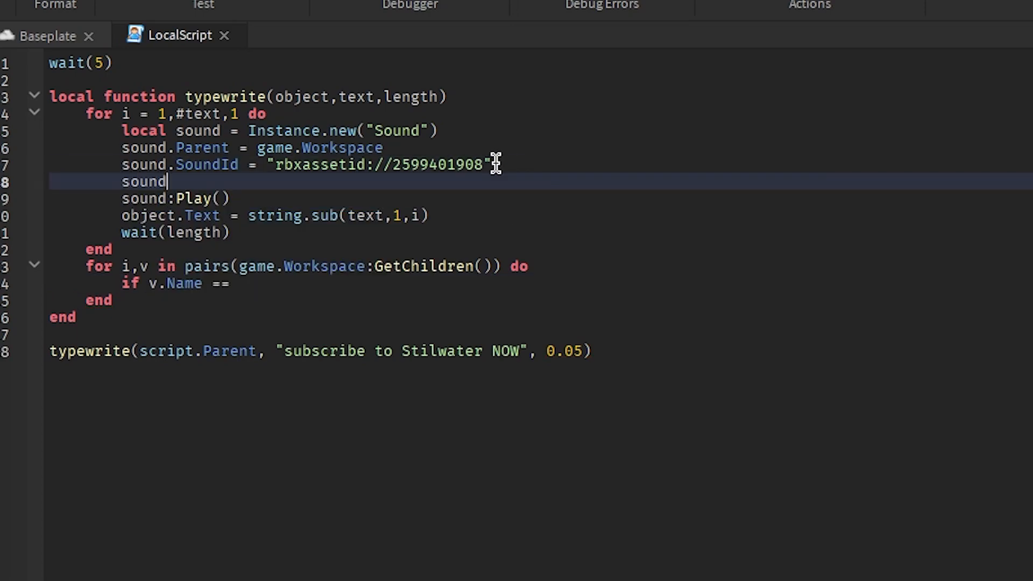
type(".Name = \"D\"")
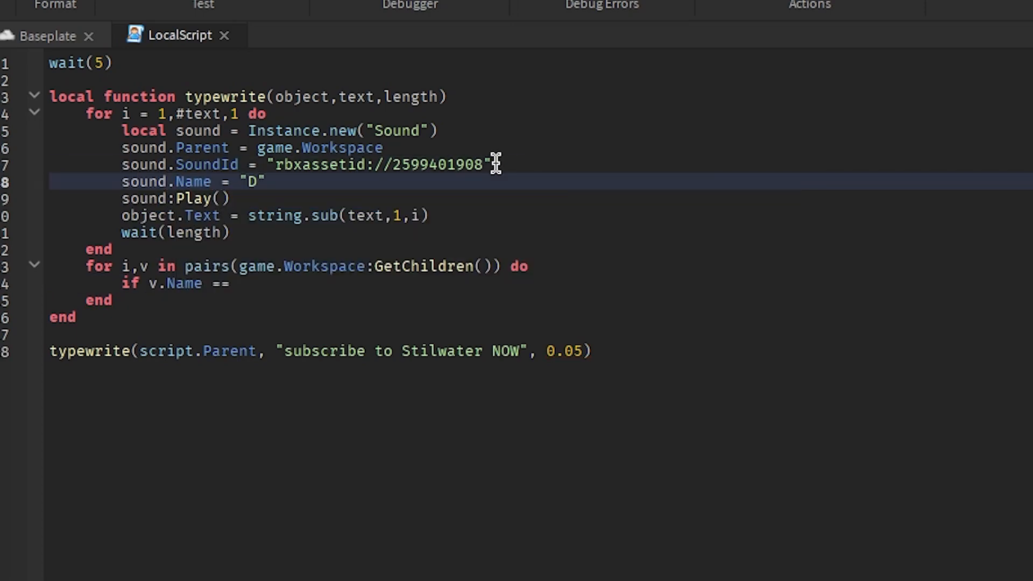
type("ialogueSound")
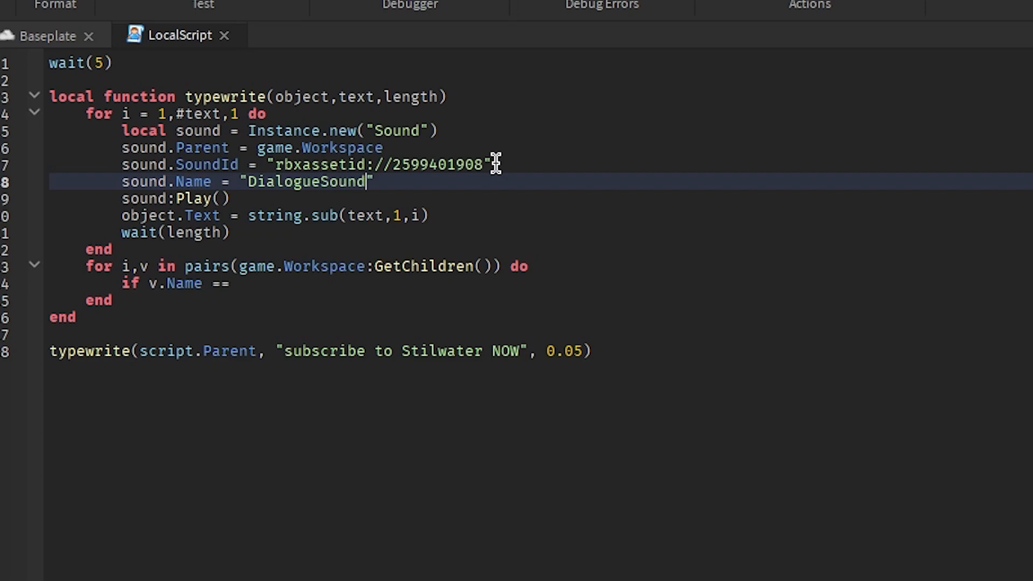
double_click(305, 181)
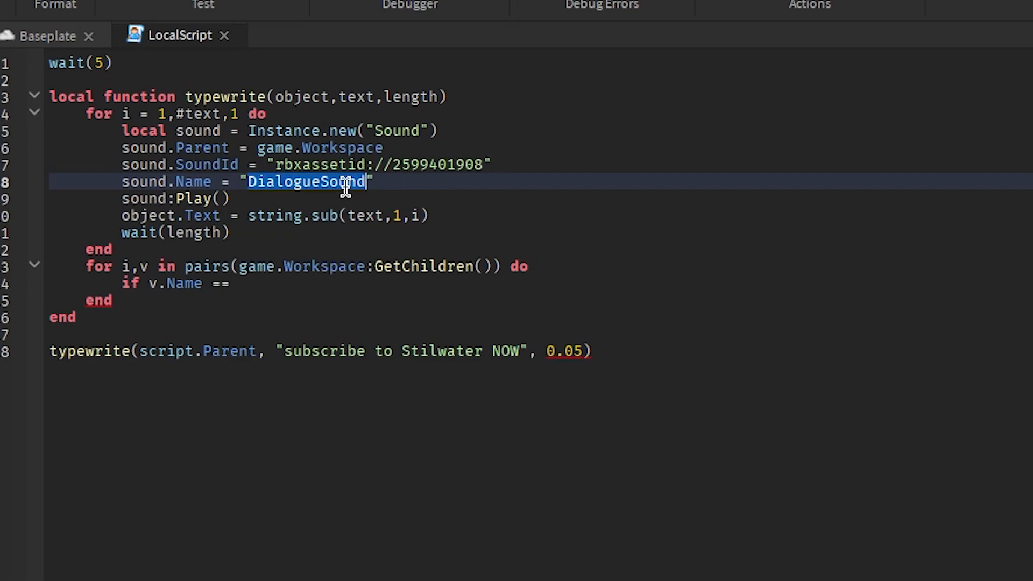
type("\"DialogueSound\"")
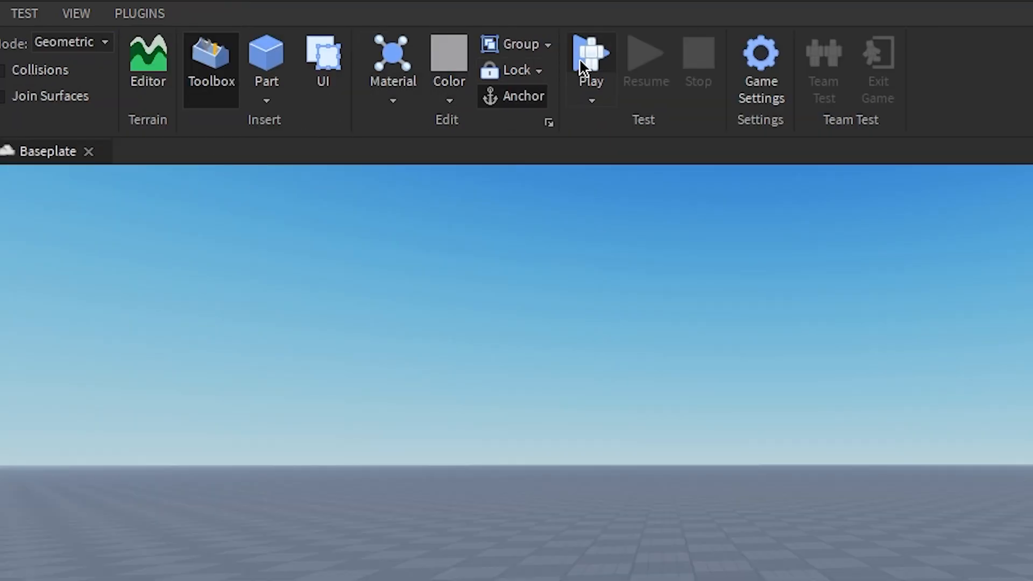
Step: Start a playtest from the Home ribbon to try the typewriter sounds
left_click(591, 54)
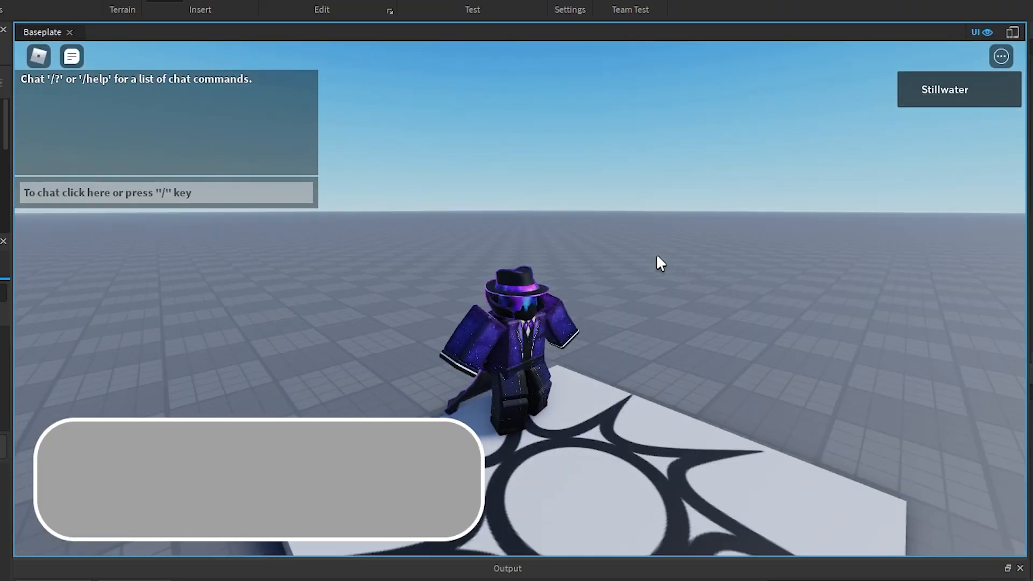